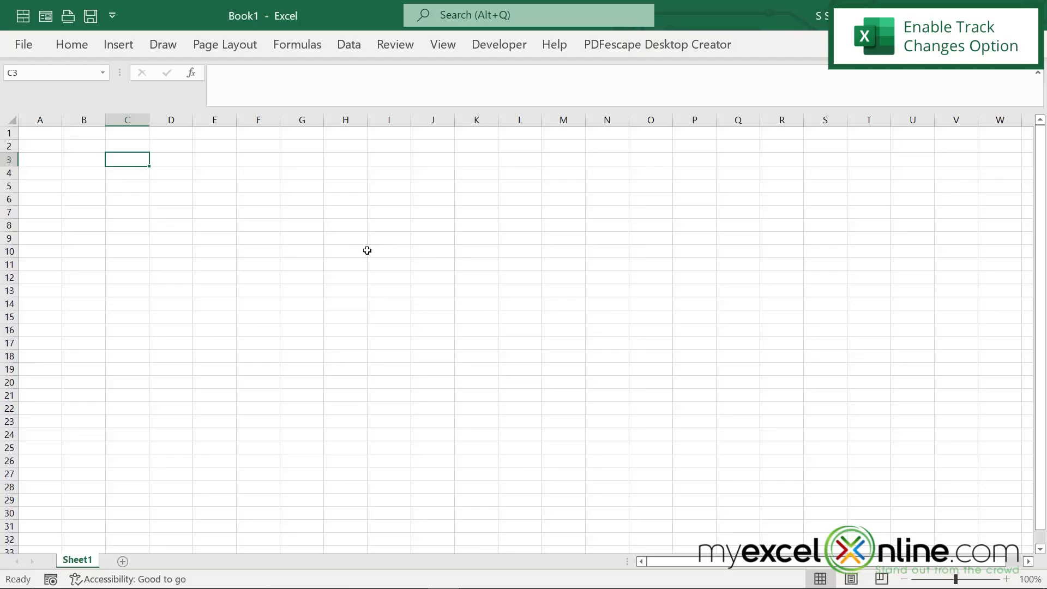
{"action": "mouse_move", "coordinate": [363, 241]}
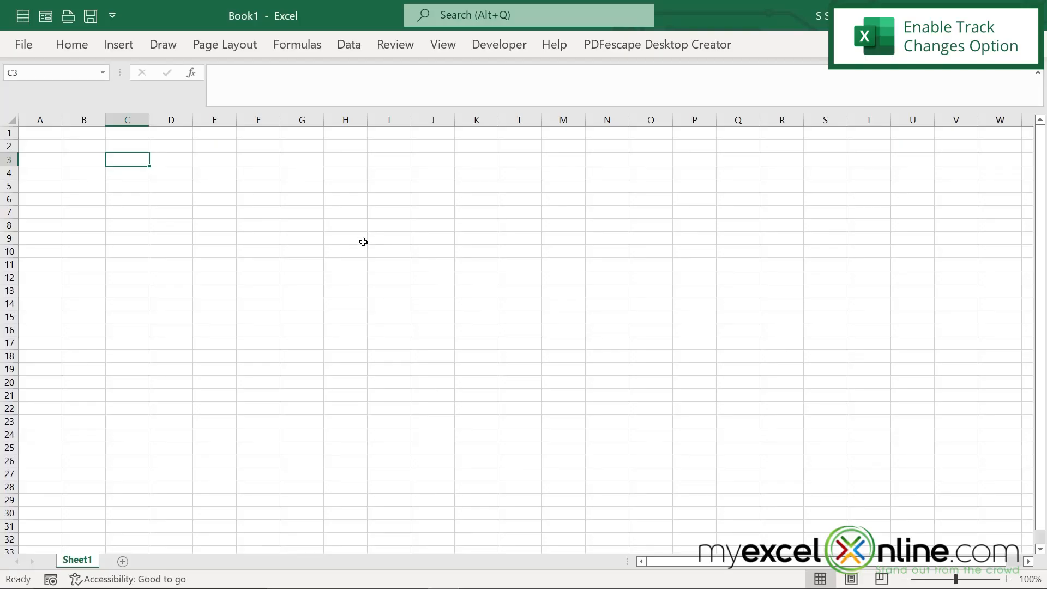
{"action": "mouse_move", "coordinate": [374, 241]}
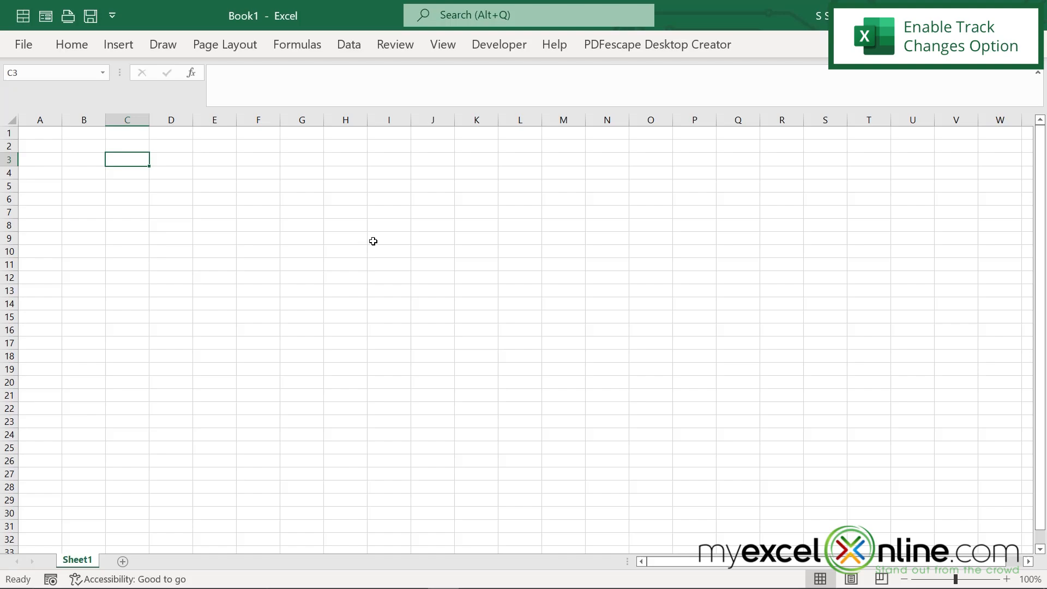
{"action": "mouse_move", "coordinate": [493, 264]}
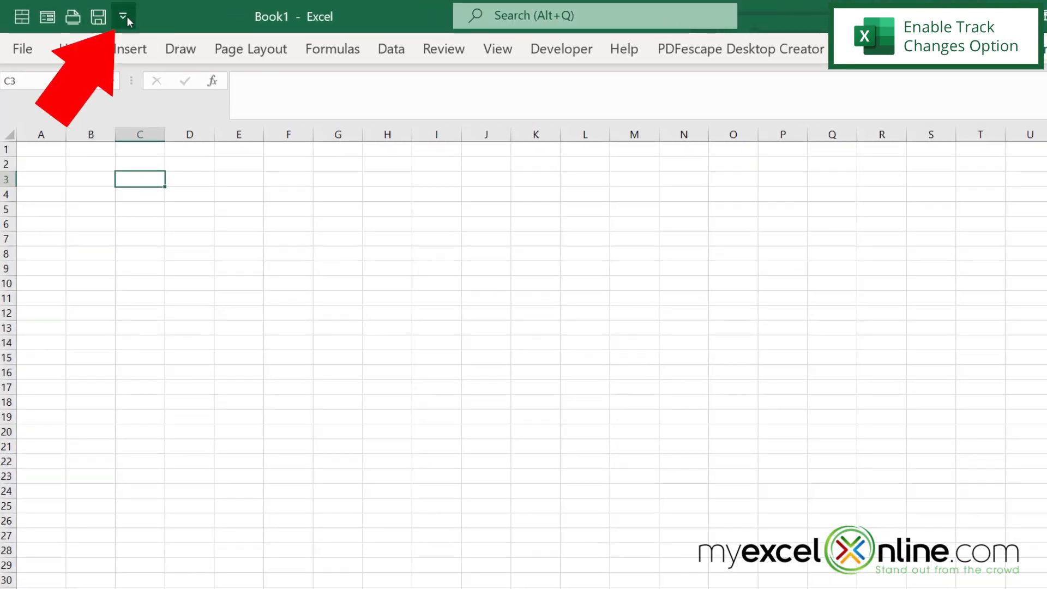
Add Share Workbook (Legacy) from All Commands to the Quick Access Toolbar
{"action": "left_click", "coordinate": [123, 16]}
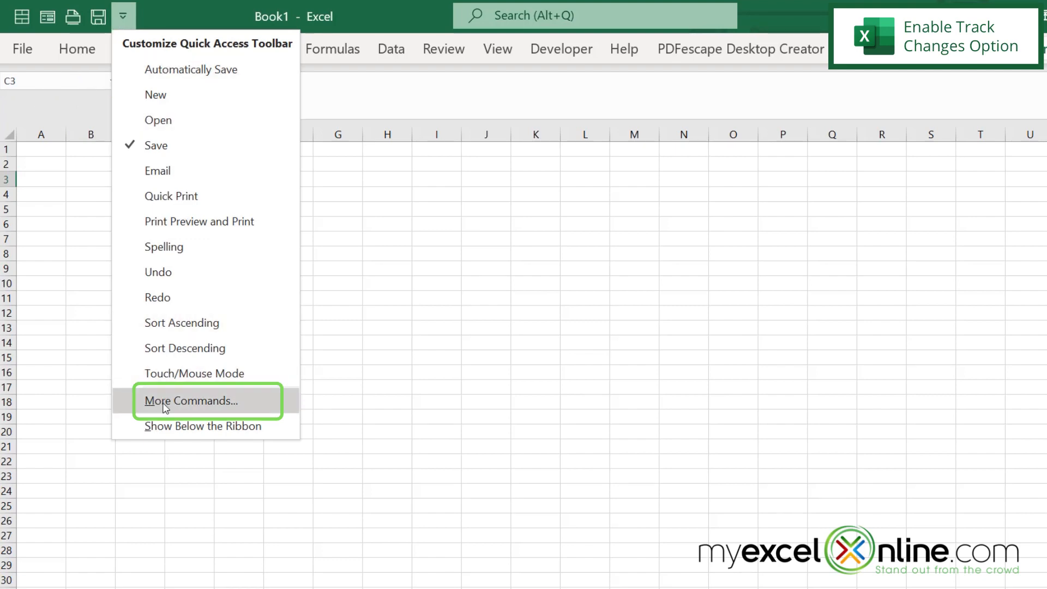
{"action": "left_click", "coordinate": [192, 401]}
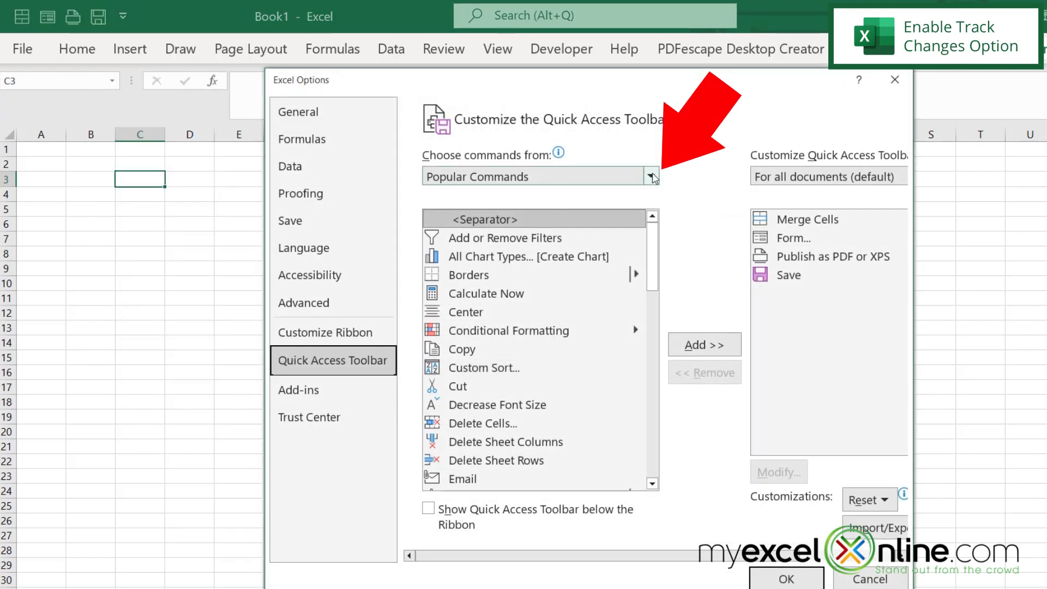
{"action": "left_click", "coordinate": [649, 176]}
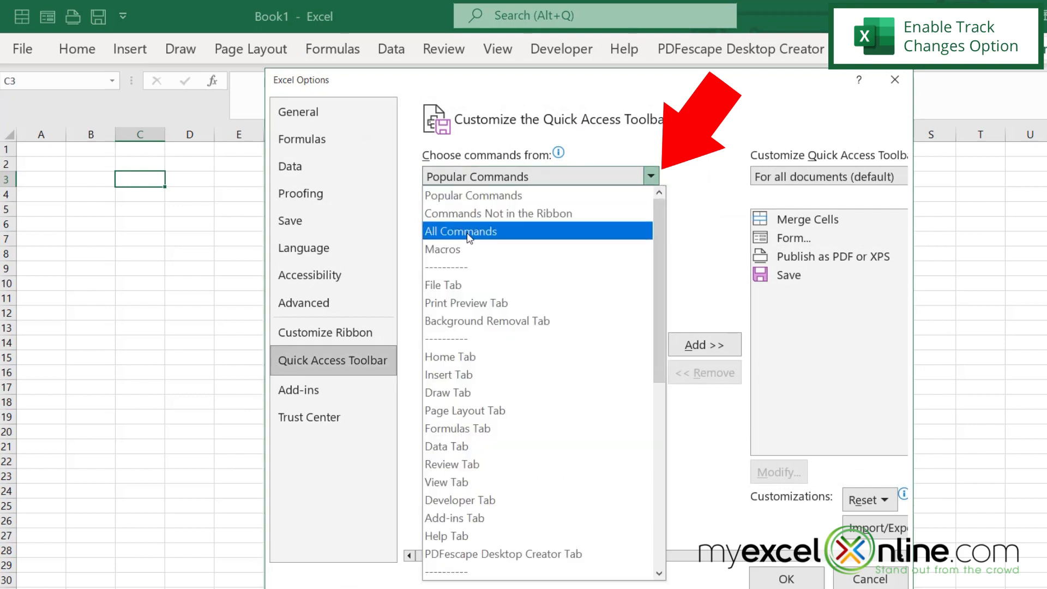
{"action": "left_click", "coordinate": [461, 231]}
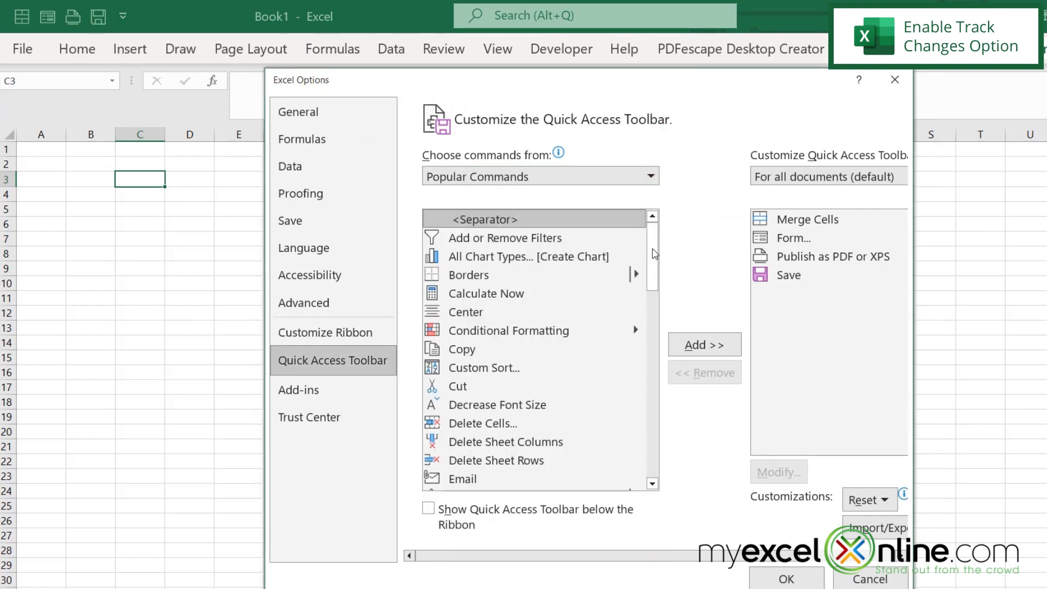
{"action": "left_click", "coordinate": [540, 176]}
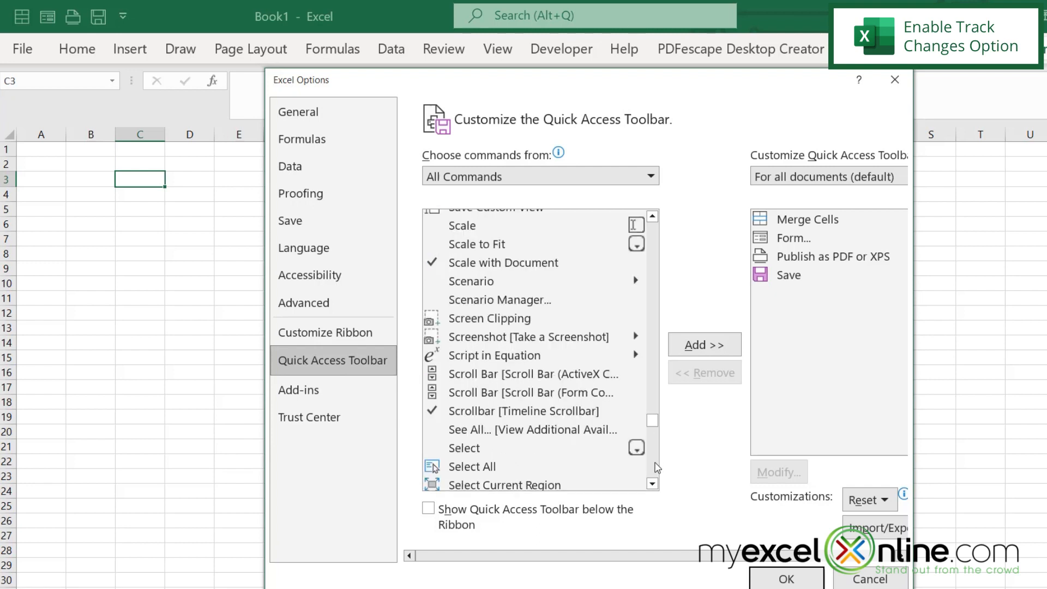
{"action": "scroll", "scroll_direction": "down", "scroll_amount": 3}
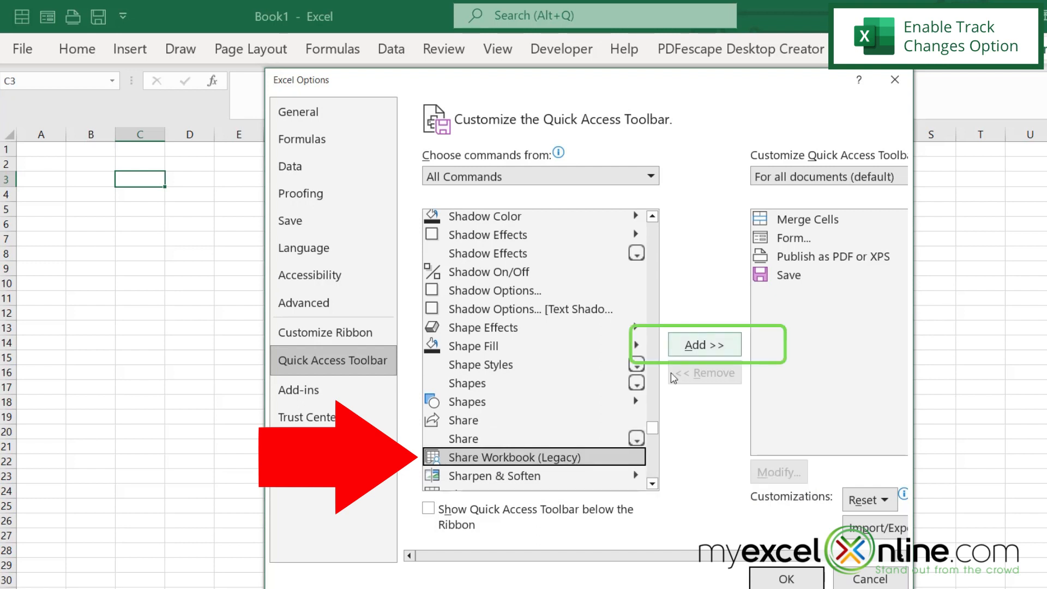
{"action": "left_click", "coordinate": [704, 345]}
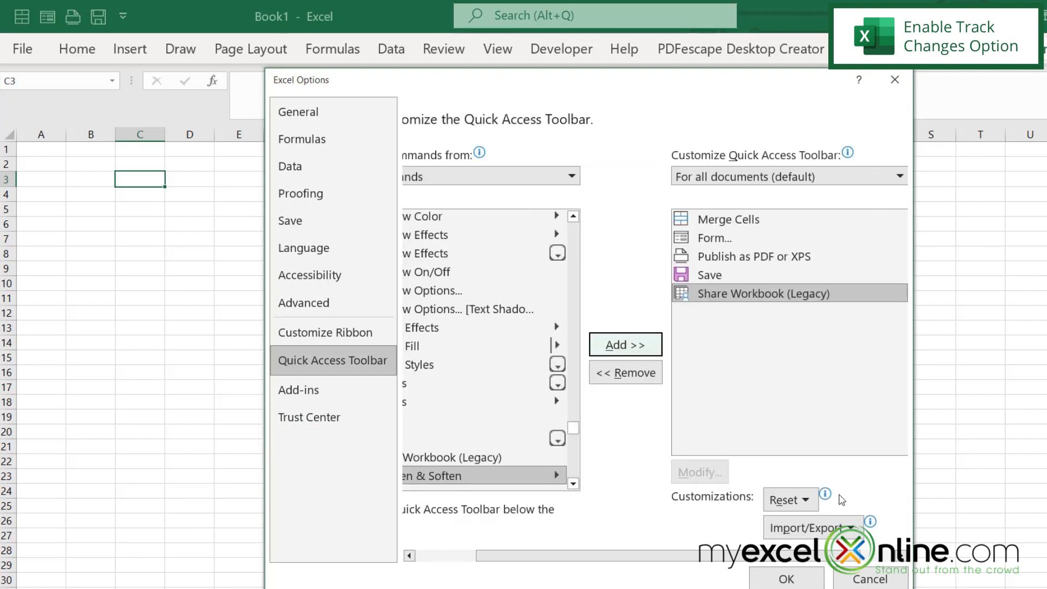
{"action": "left_click", "coordinate": [785, 579]}
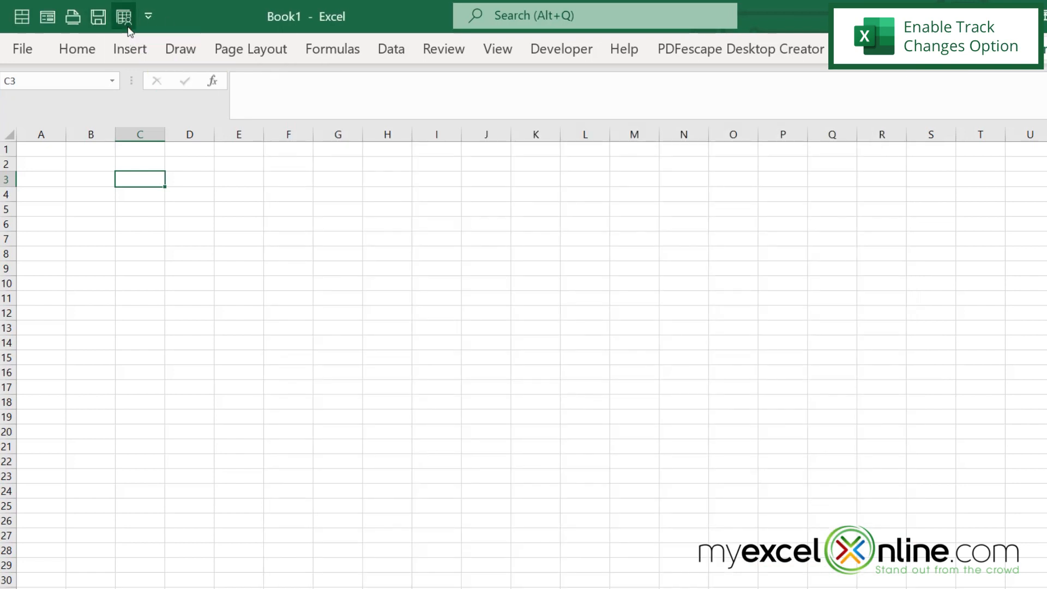
{"action": "mouse_move", "coordinate": [123, 17]}
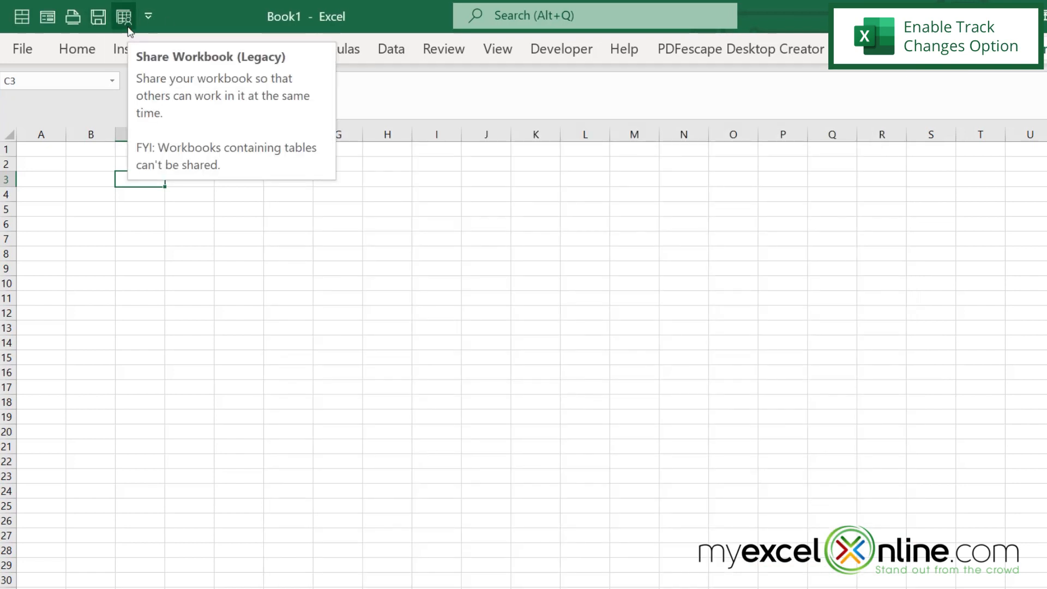
Reach the Quick Access Toolbar customisation list showing All Commands
{"action": "left_click", "coordinate": [148, 16]}
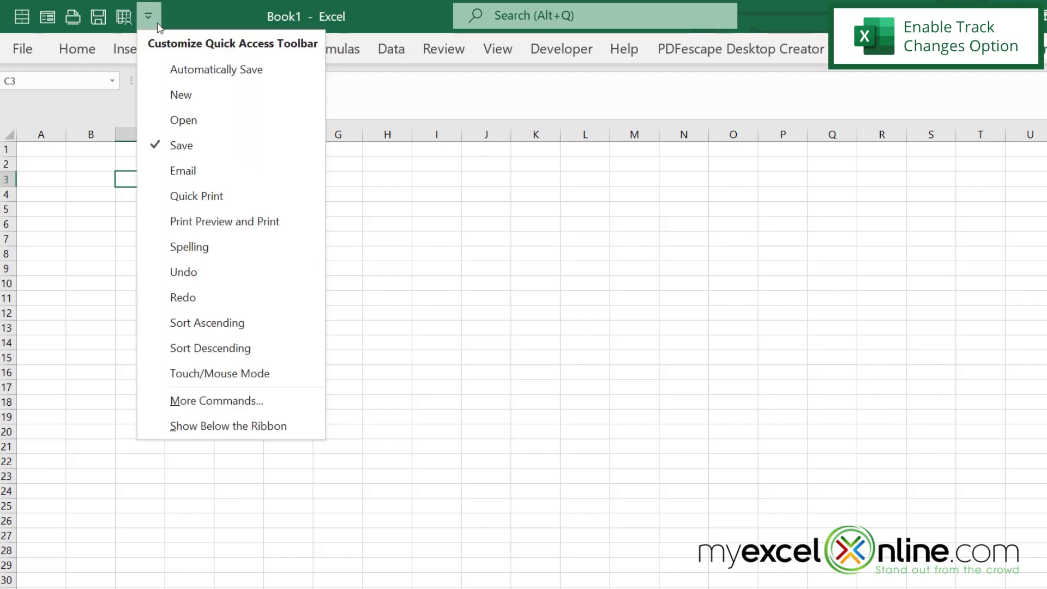
{"action": "left_click", "coordinate": [216, 401]}
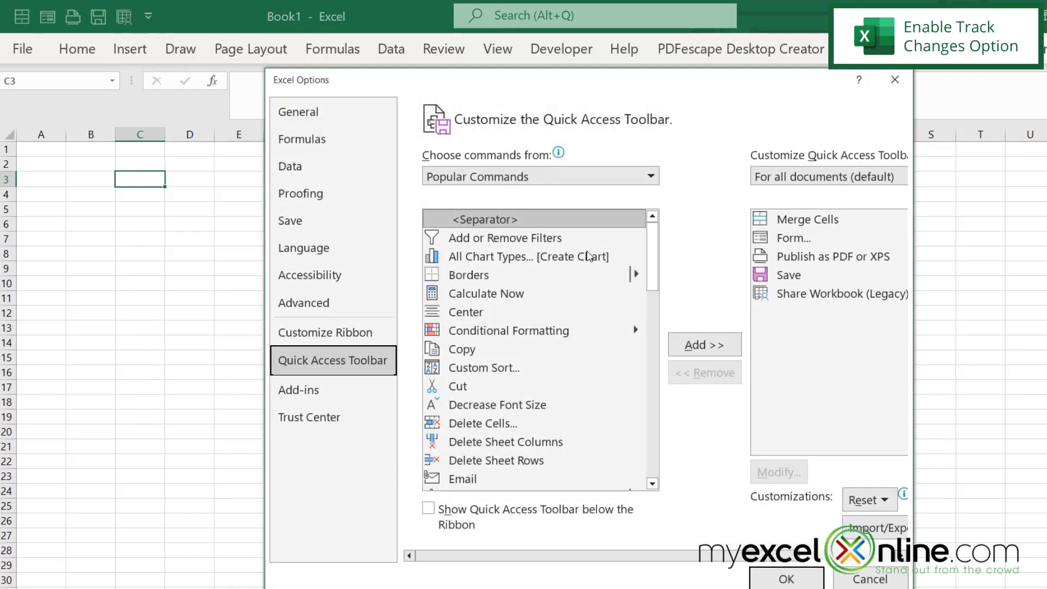
{"action": "left_click", "coordinate": [648, 176]}
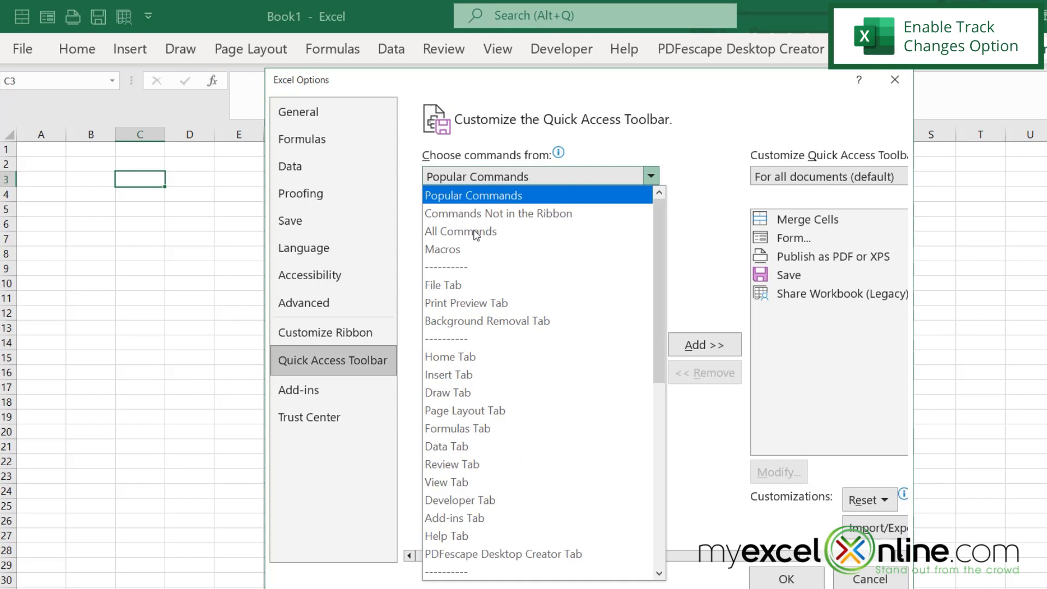
{"action": "left_click", "coordinate": [461, 231]}
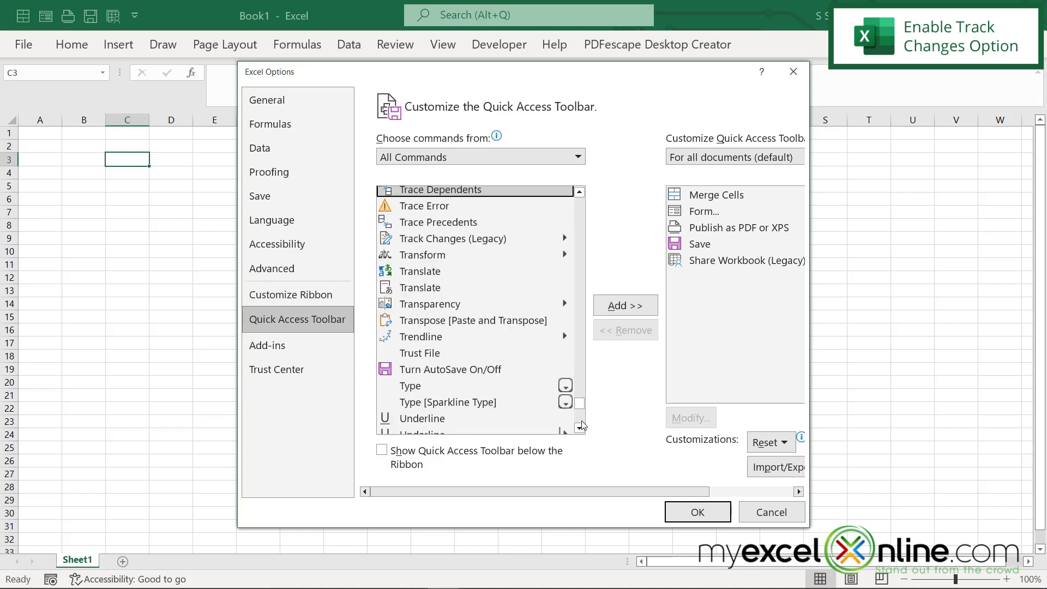
Add Track Changes (Legacy), Protect Sharing (Legacy) and Compare and Merge Workbooks to the toolbar
{"action": "left_click", "coordinate": [453, 239]}
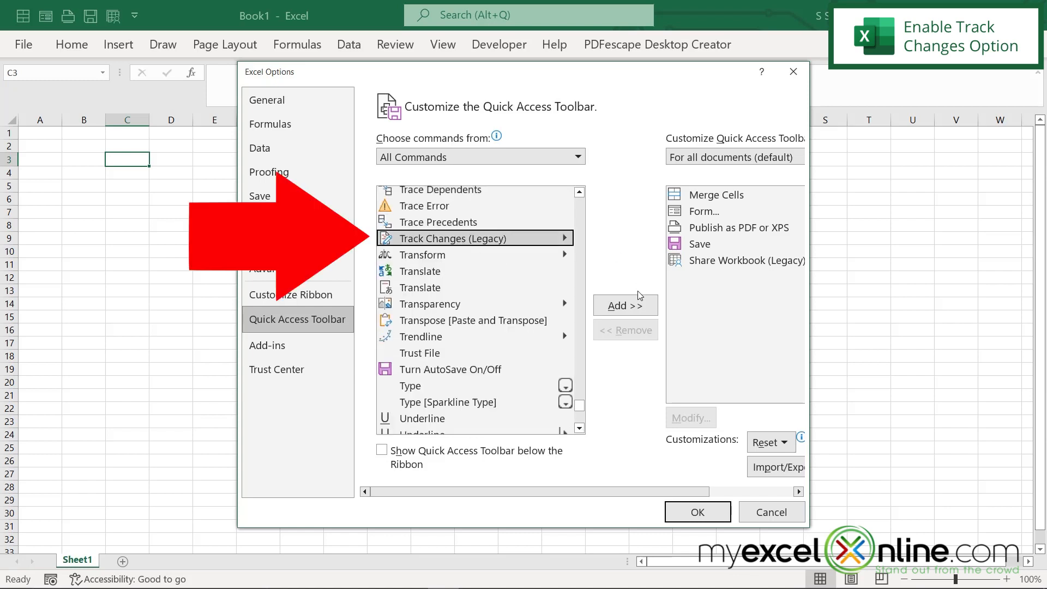
{"action": "left_click", "coordinate": [624, 305]}
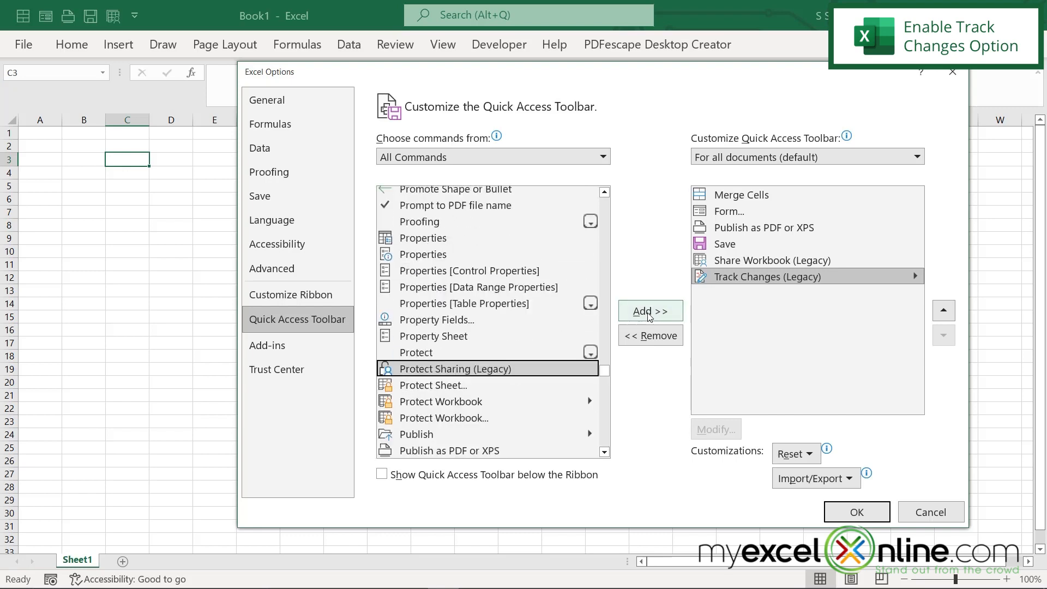
{"action": "left_click", "coordinate": [648, 311]}
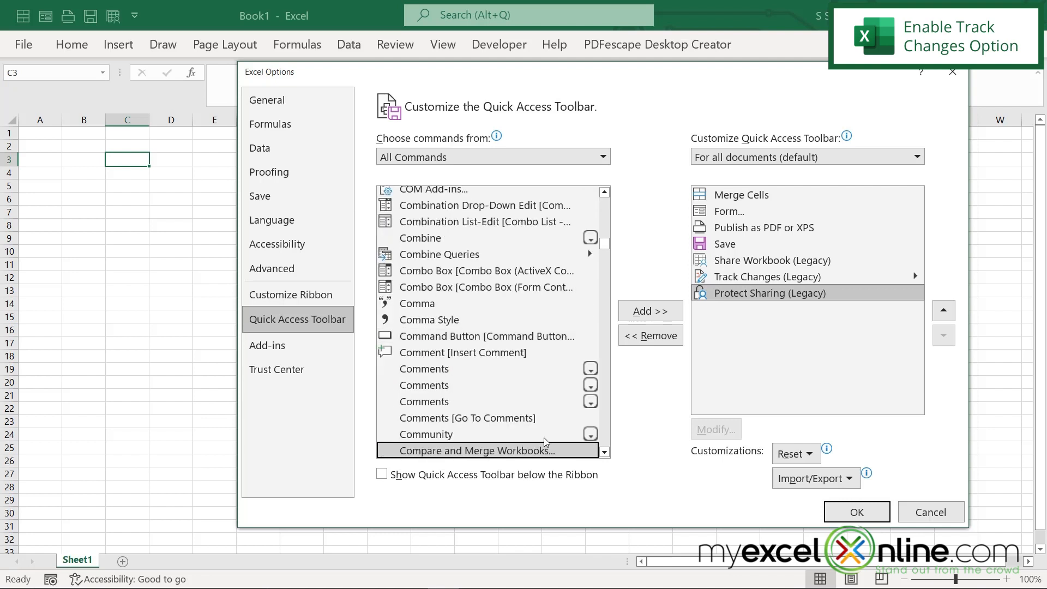
{"action": "left_click", "coordinate": [649, 311]}
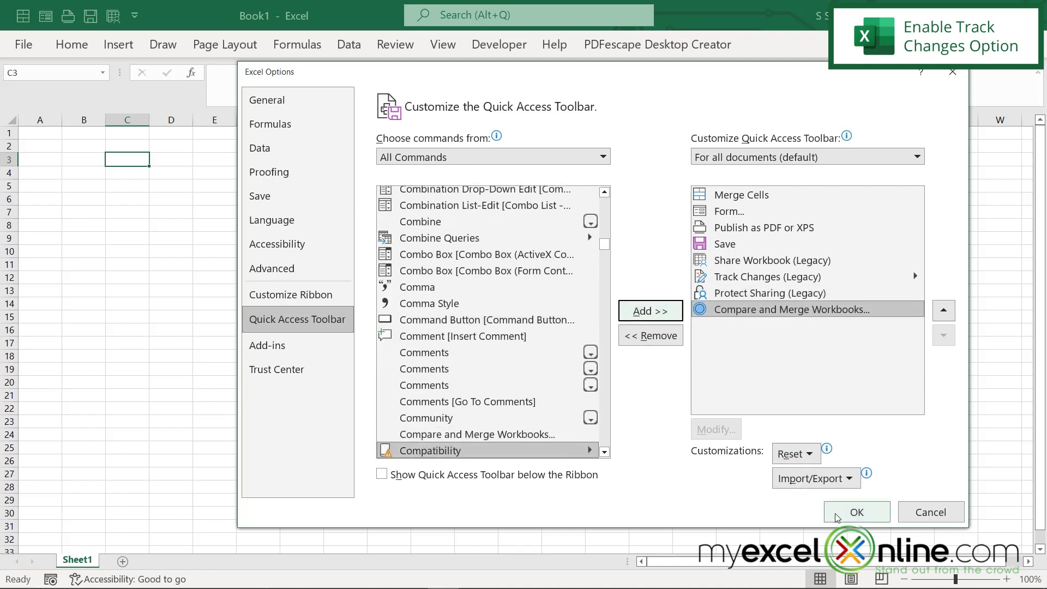
{"action": "left_click", "coordinate": [857, 513]}
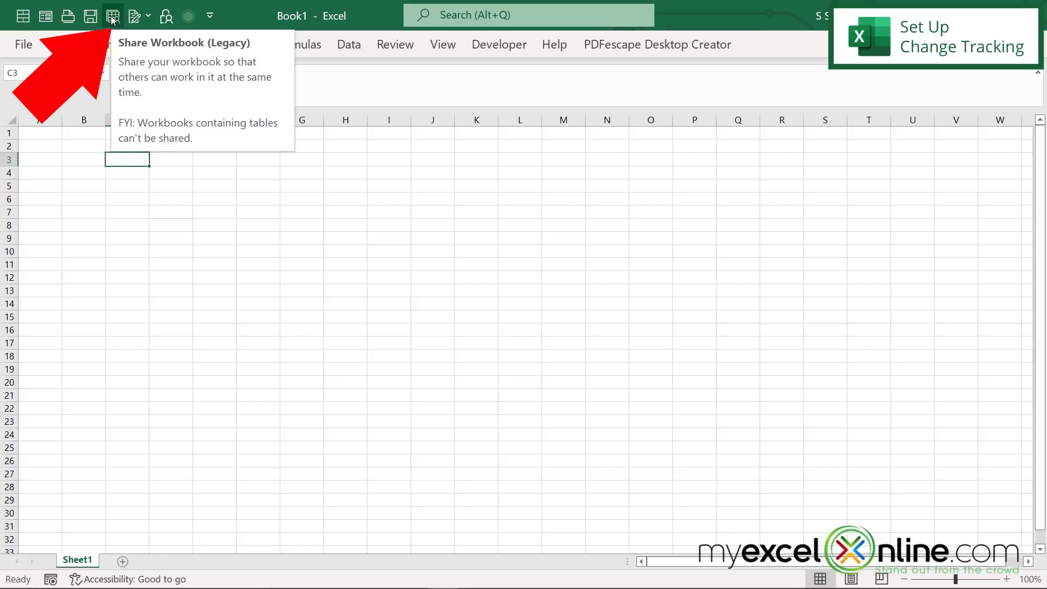
Enable the old shared workbooks feature with 30-day change history and confirm sharing
{"action": "left_click", "coordinate": [112, 15]}
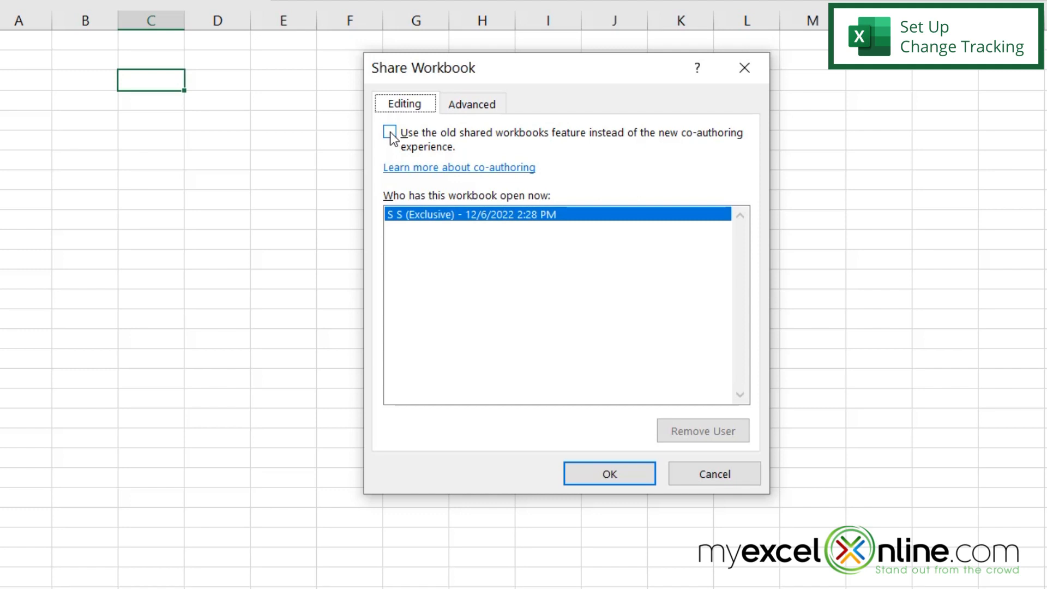
{"action": "left_click", "coordinate": [390, 132]}
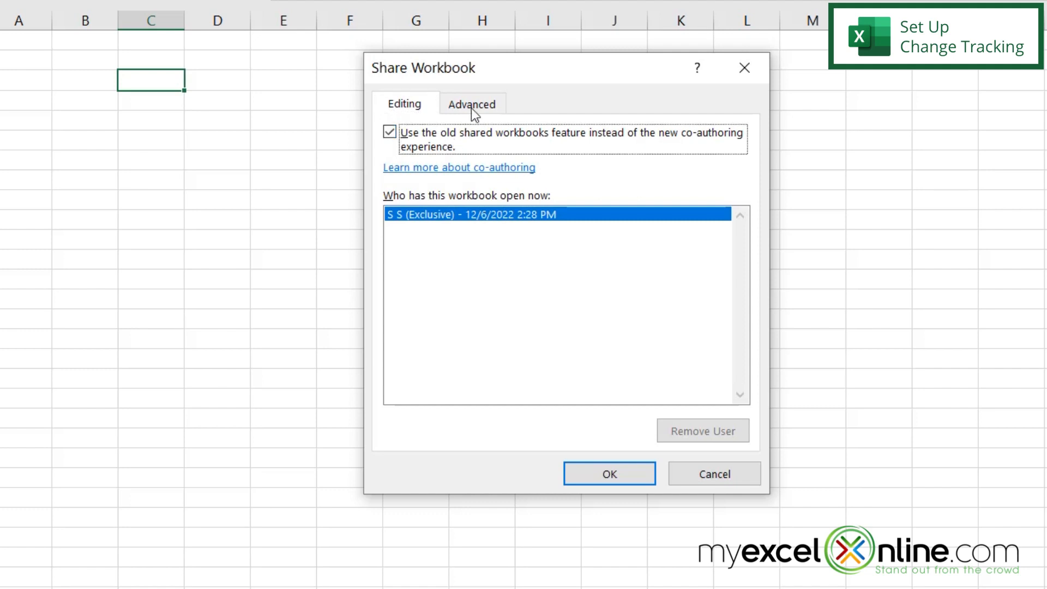
{"action": "left_click", "coordinate": [471, 104]}
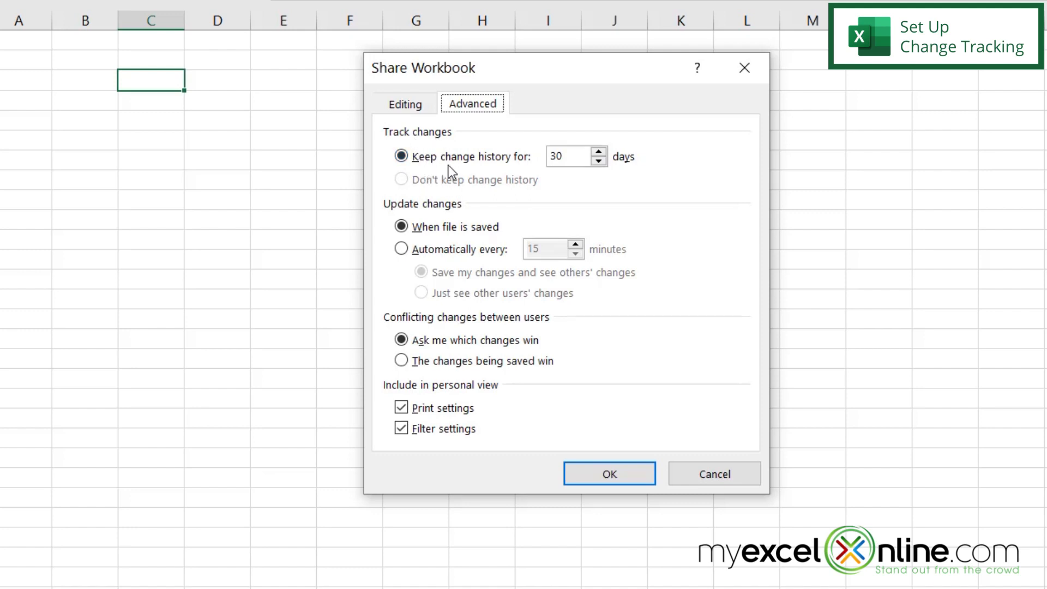
{"action": "mouse_move", "coordinate": [561, 189]}
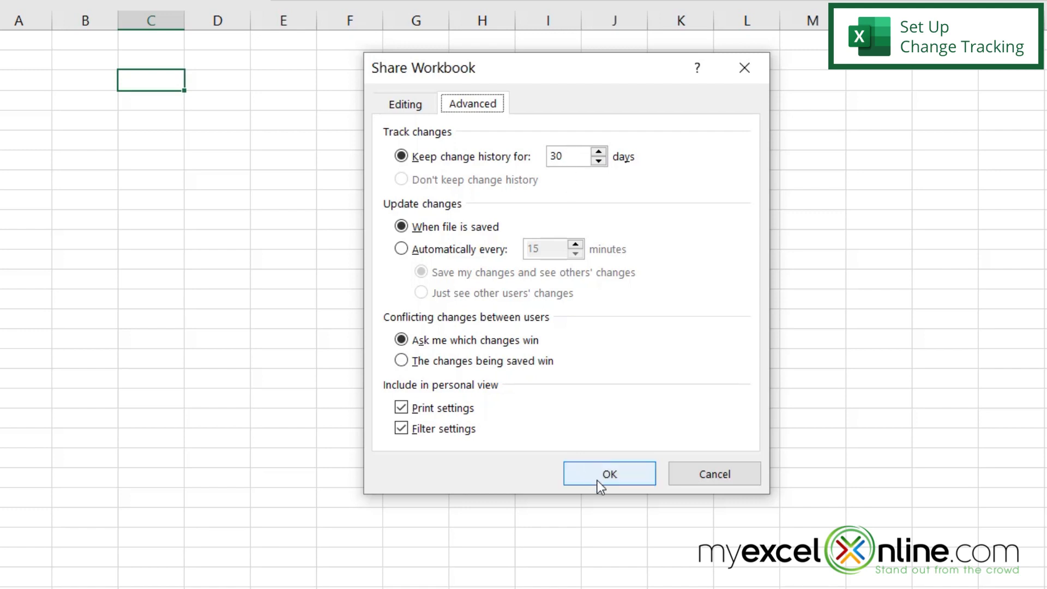
{"action": "left_click", "coordinate": [607, 473]}
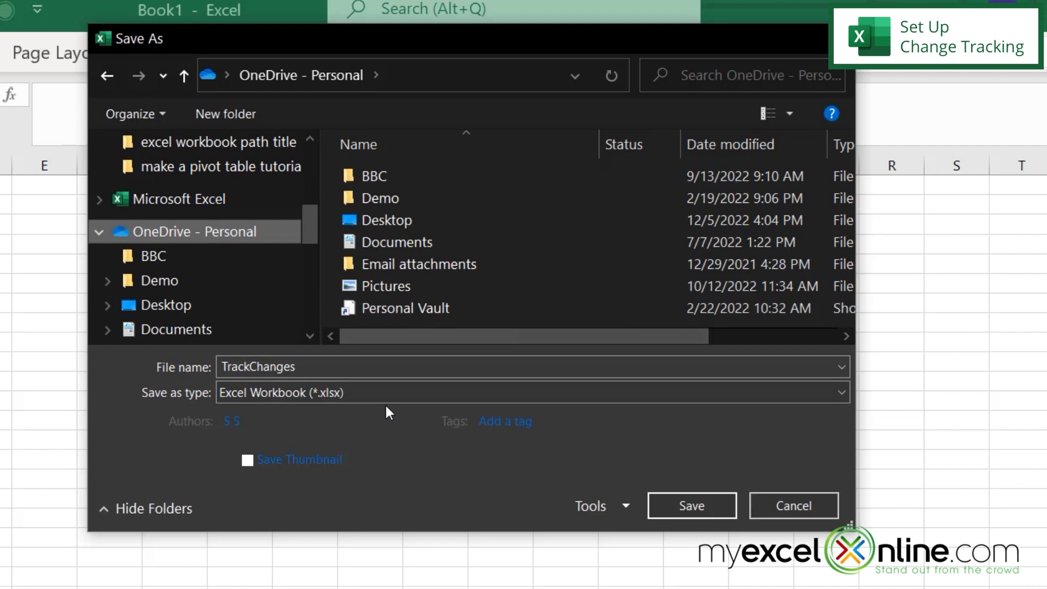
Save the workbook as TrackChanges.xlsx in OneDrive - Personal, marking it Shared
{"action": "left_click", "coordinate": [301, 366]}
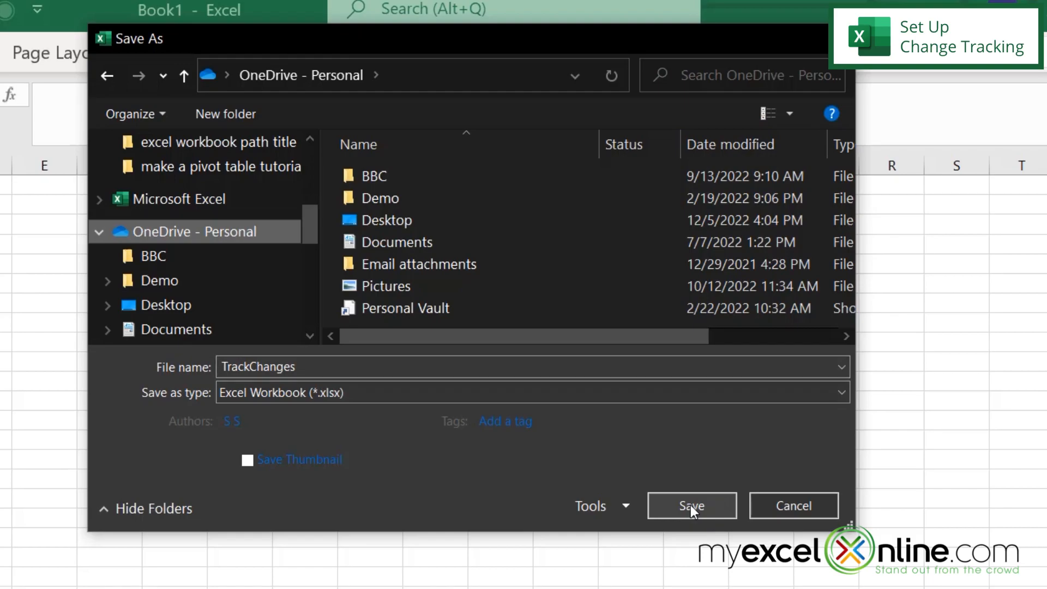
{"action": "left_click", "coordinate": [692, 505]}
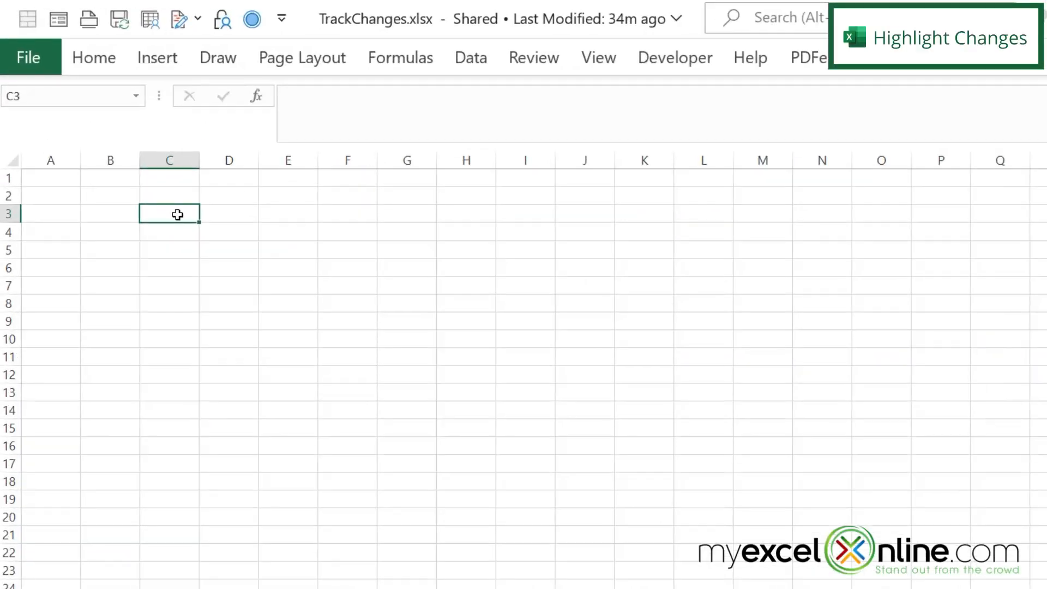
Enter 'test' in C3 and 'test 2' in C7 of the shared workbook
{"action": "type", "text": "test"}
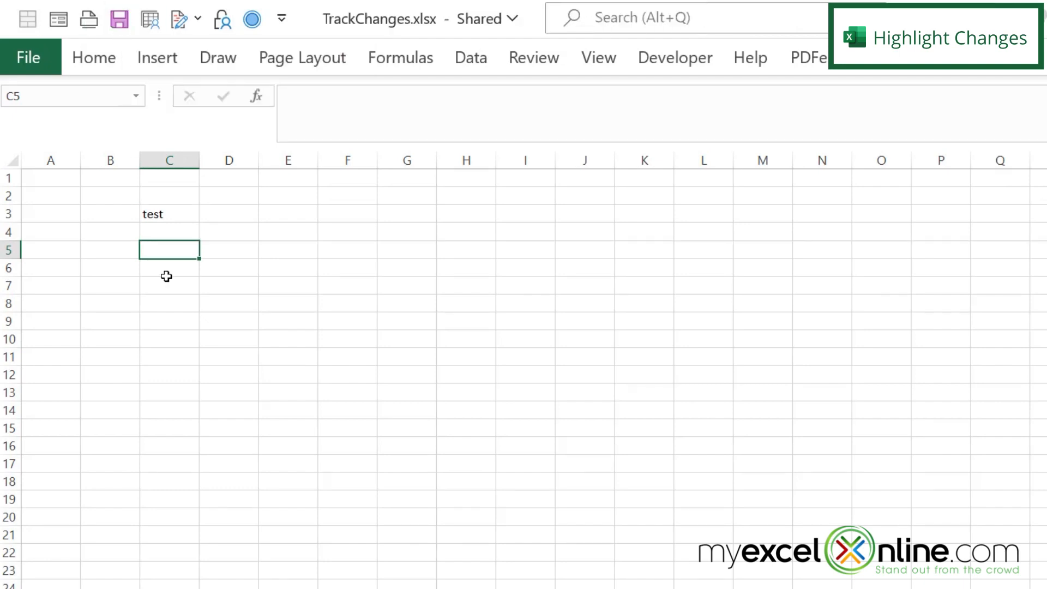
{"action": "type", "text": "test 2"}
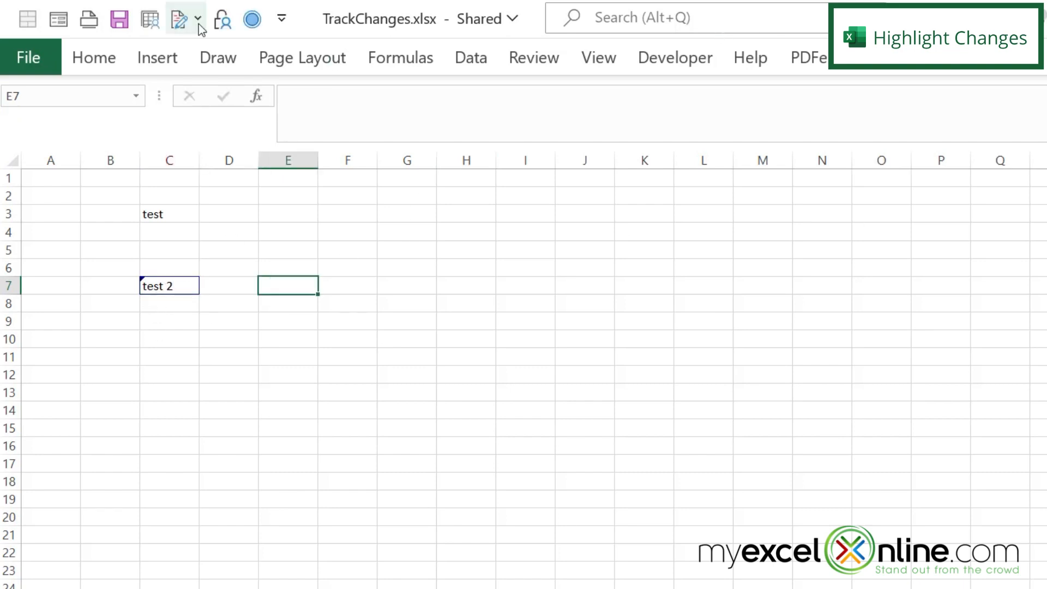
{"action": "left_click", "coordinate": [178, 18]}
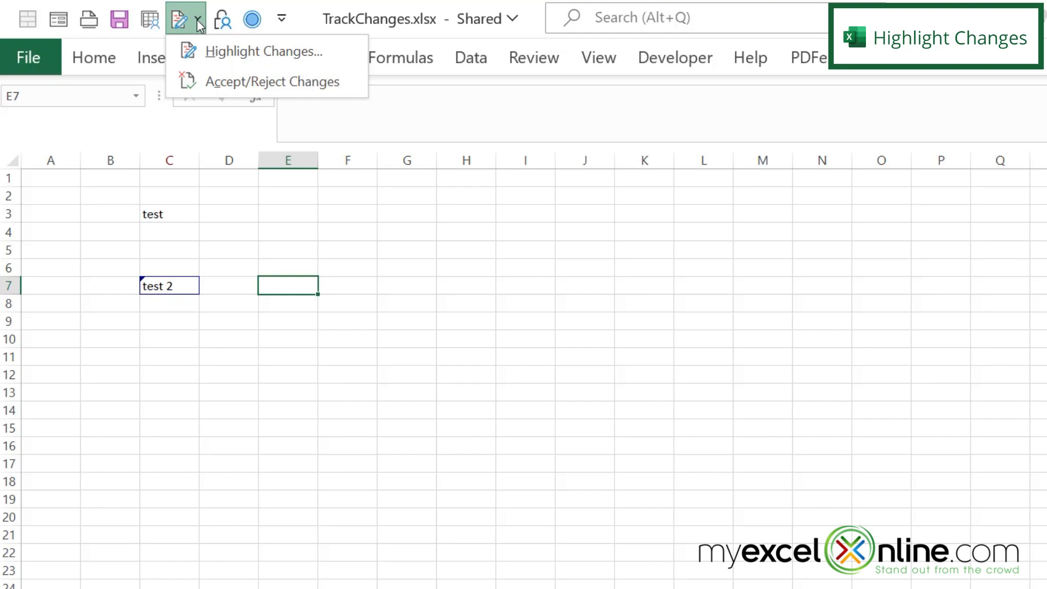
{"action": "mouse_move", "coordinate": [264, 52]}
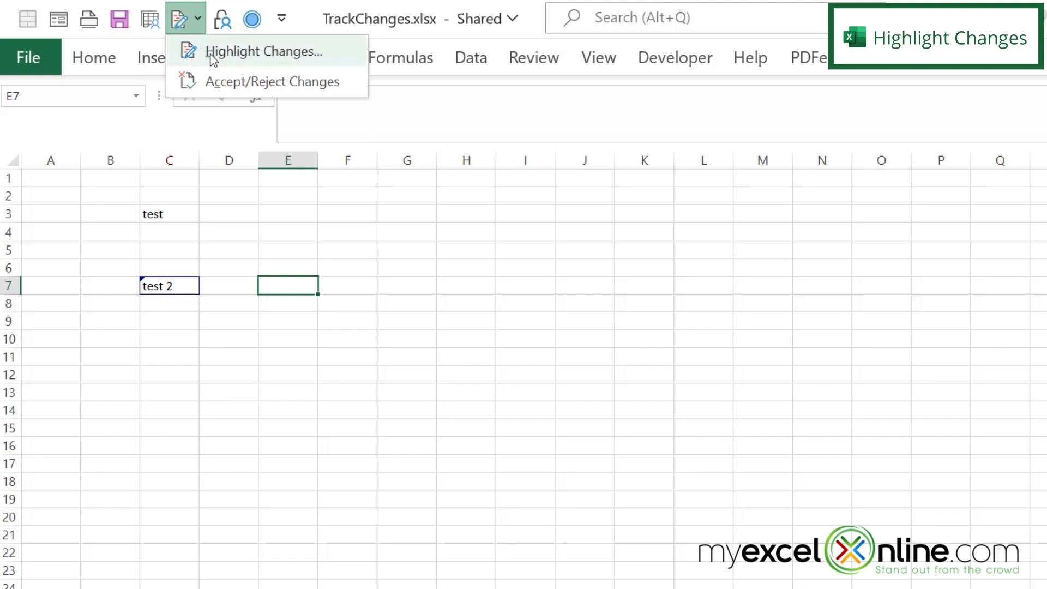
Set Highlight Changes to mark changes since last save on screen, flagging C7
{"action": "left_click", "coordinate": [265, 51]}
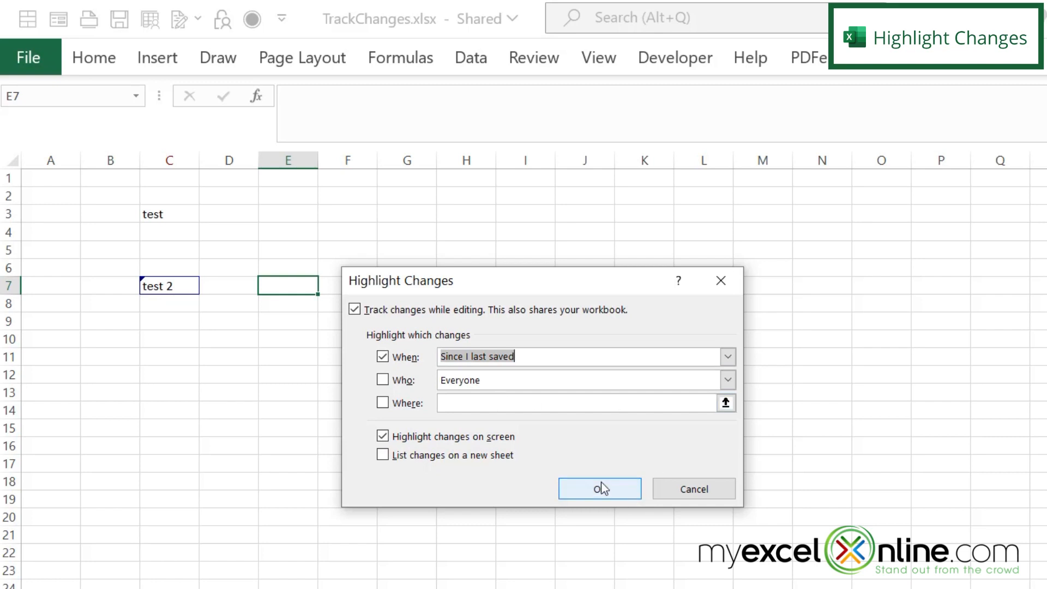
{"action": "left_click", "coordinate": [599, 489]}
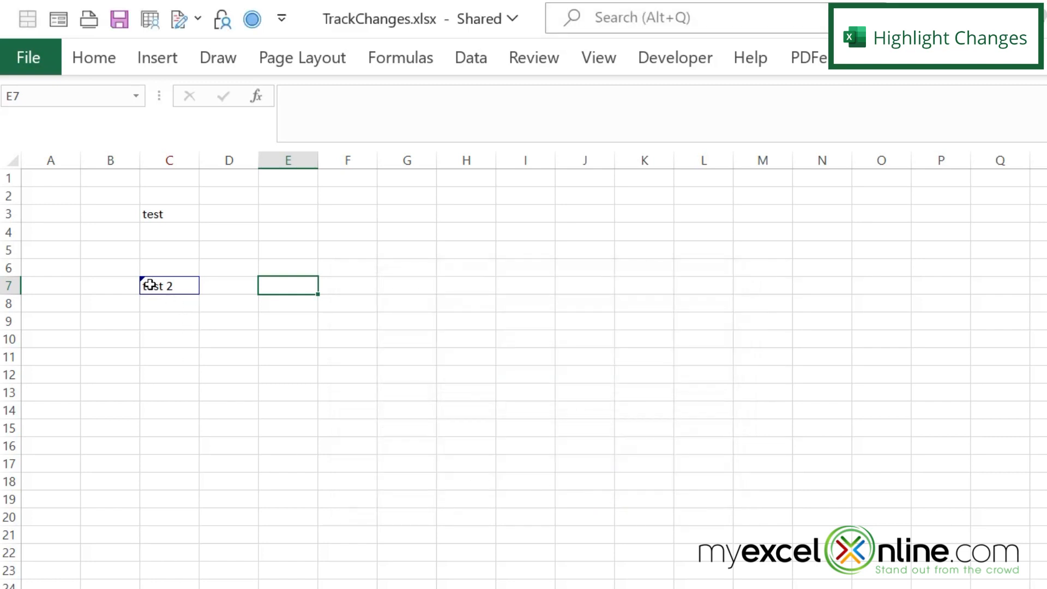
{"action": "mouse_move", "coordinate": [173, 293]}
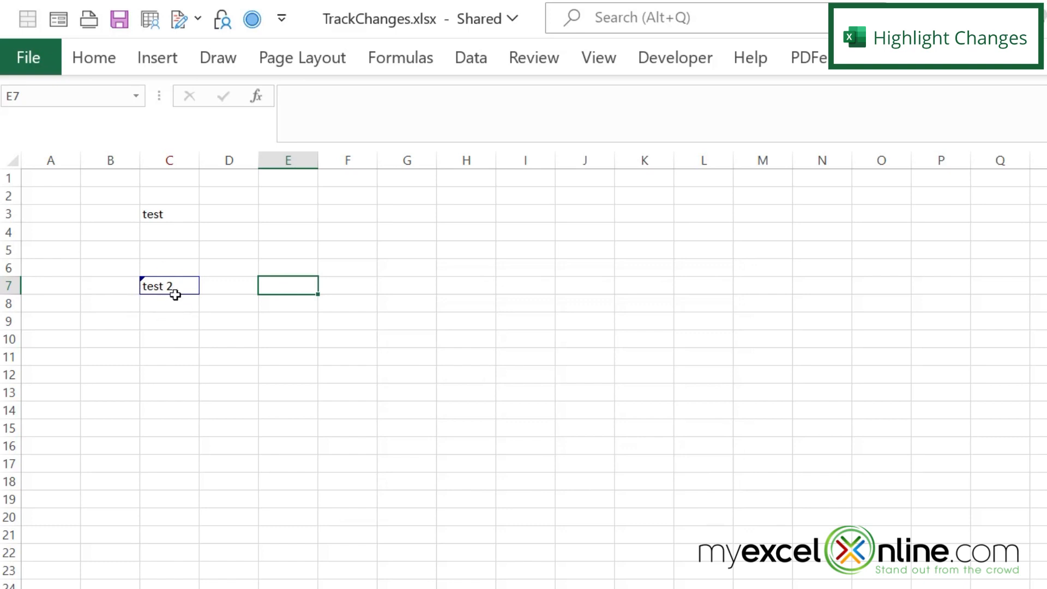
{"action": "mouse_move", "coordinate": [142, 278]}
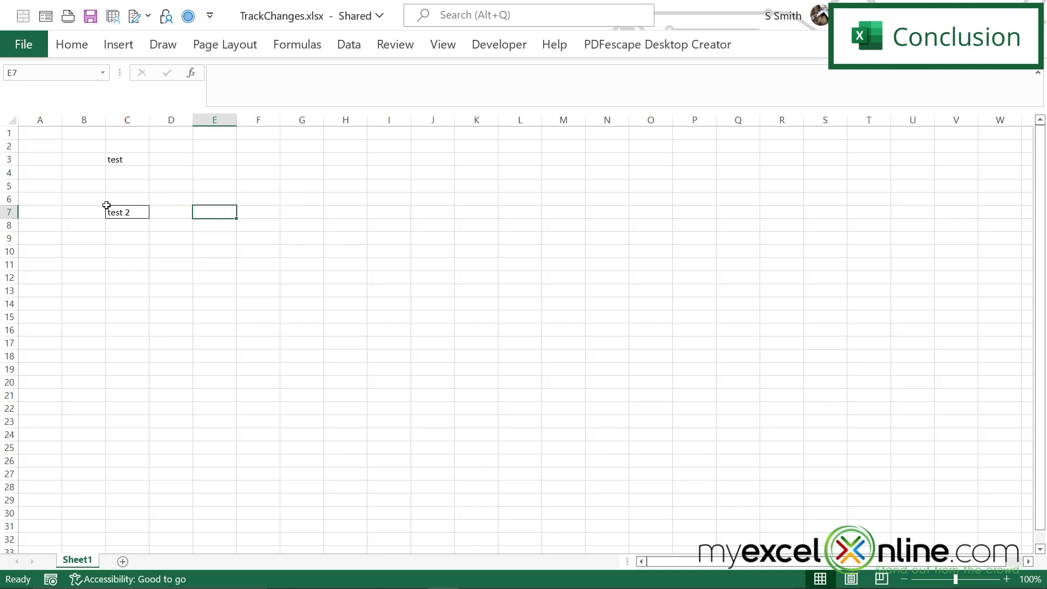
{"action": "mouse_move", "coordinate": [108, 199]}
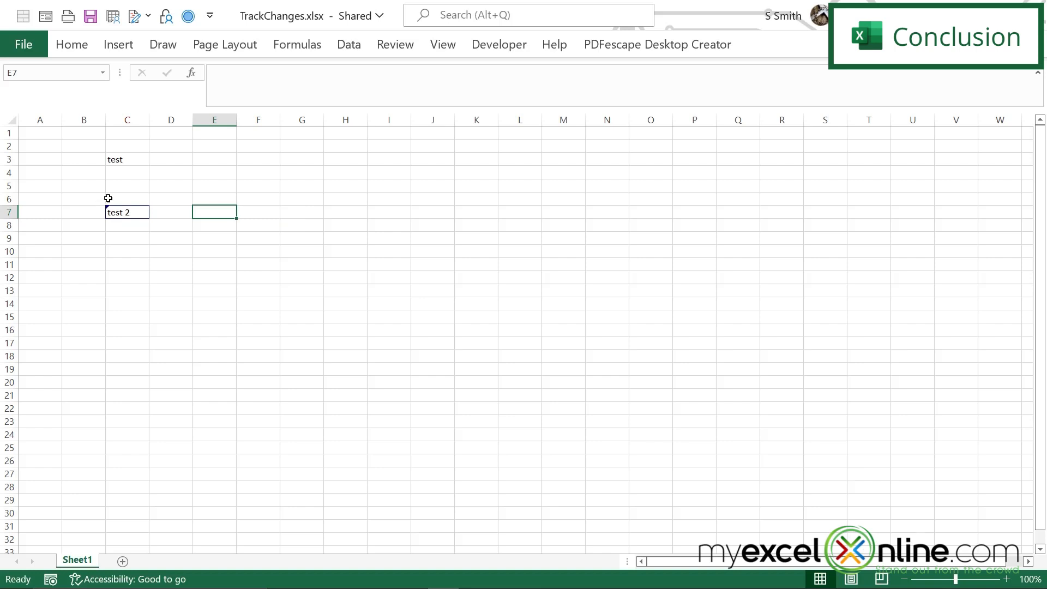
{"action": "mouse_move", "coordinate": [106, 219]}
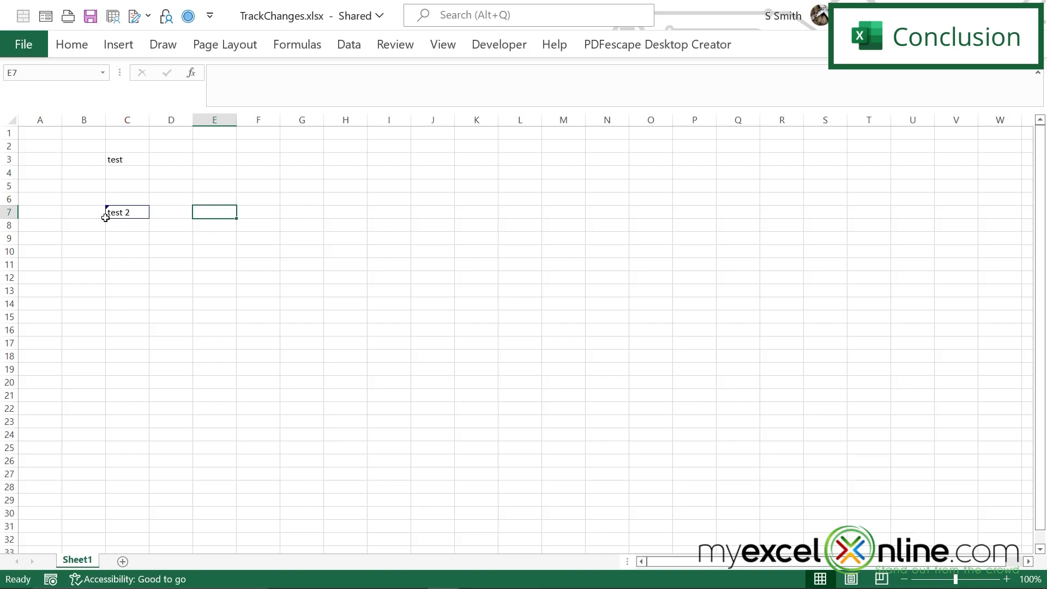
{"action": "mouse_move", "coordinate": [220, 3]}
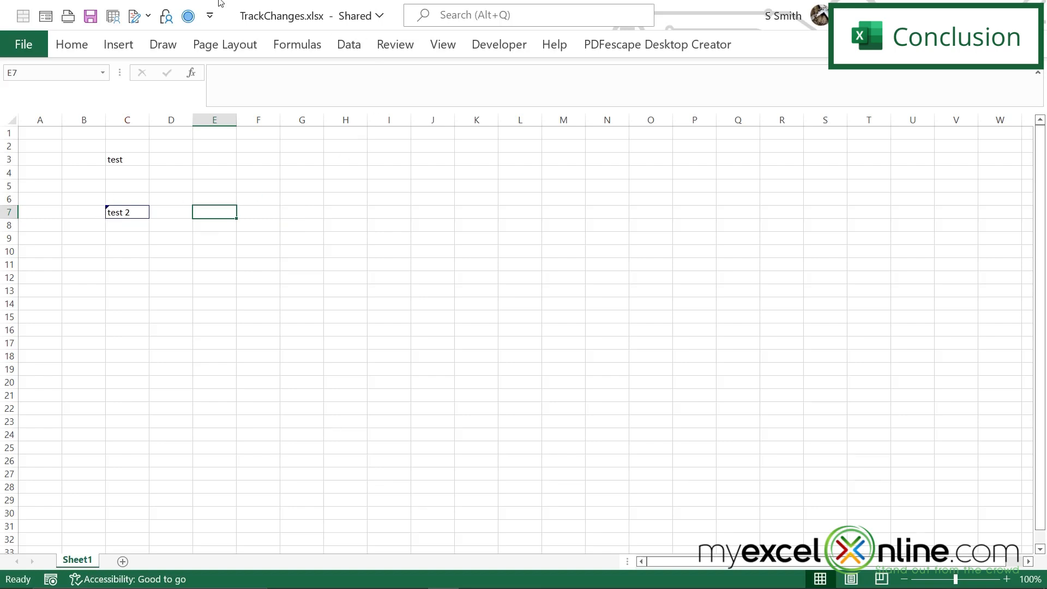